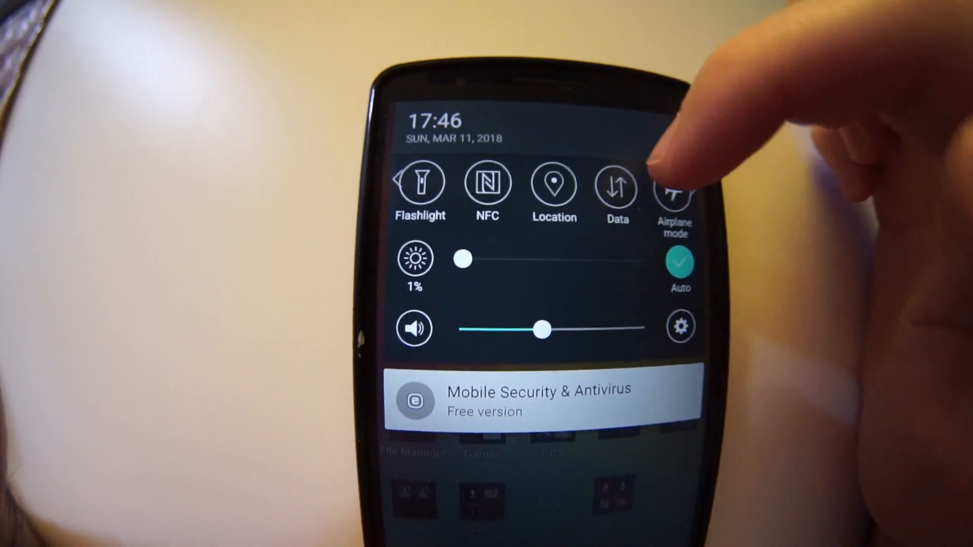
Swipe the quick settings row to reach the Edit notification panel screen.
{"action": "scroll", "scroll_direction": "left", "scroll_amount": 3}
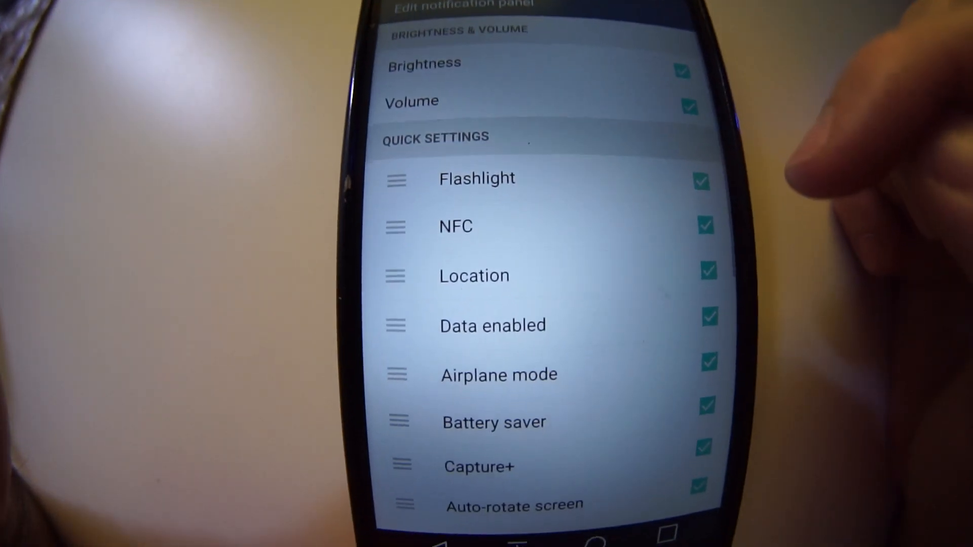
Tick the Wi-Fi checkbox in the Quick Settings list so it shows in the panel.
{"action": "scroll", "scroll_direction": "down", "scroll_amount": 3}
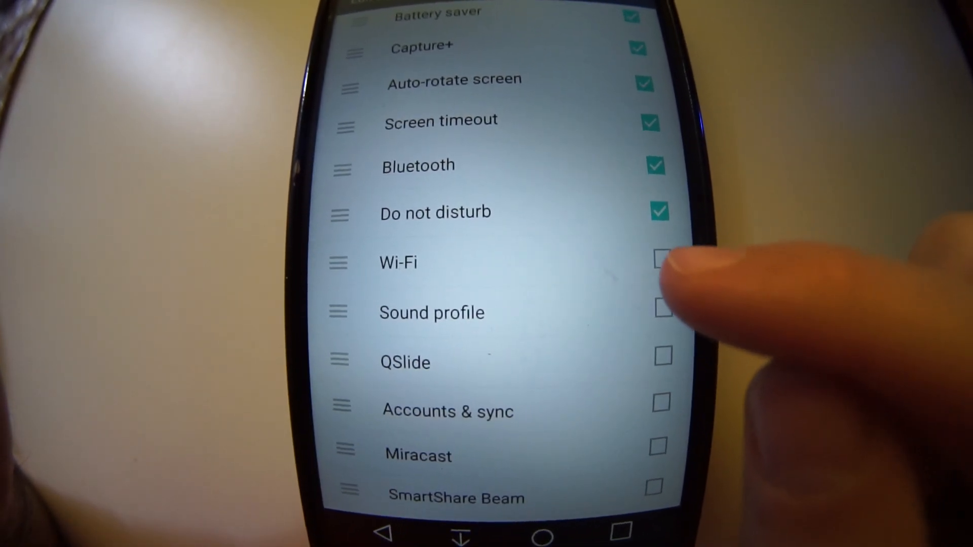
{"action": "left_click", "coordinate": [658, 261]}
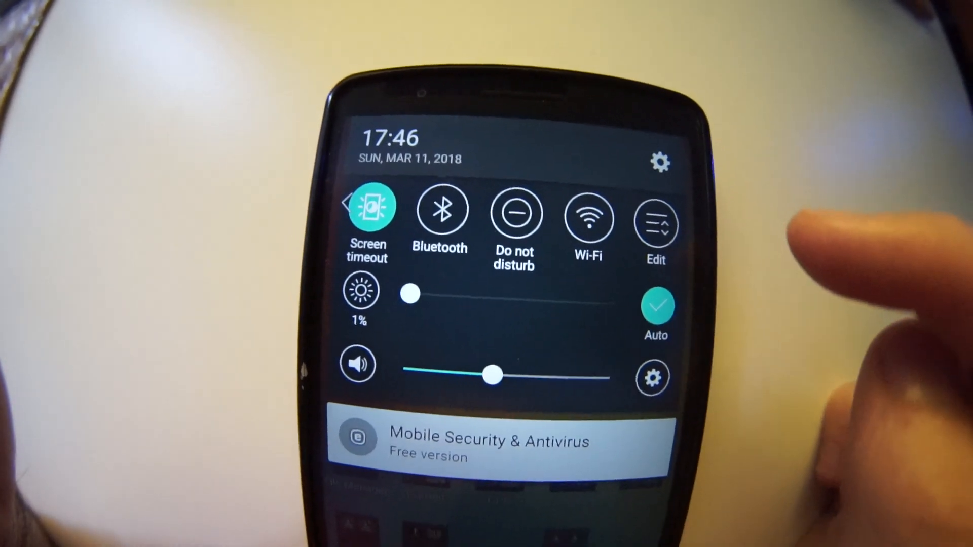
Reorder the quick settings so Wi-Fi sits second, right below Flashlight.
{"action": "left_click", "coordinate": [656, 224]}
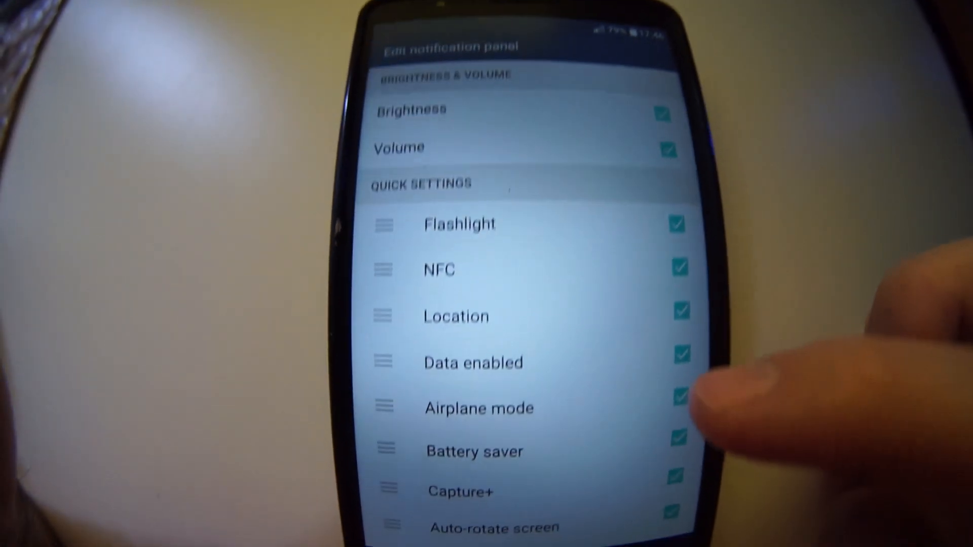
{"action": "scroll", "scroll_direction": "down", "scroll_amount": 3}
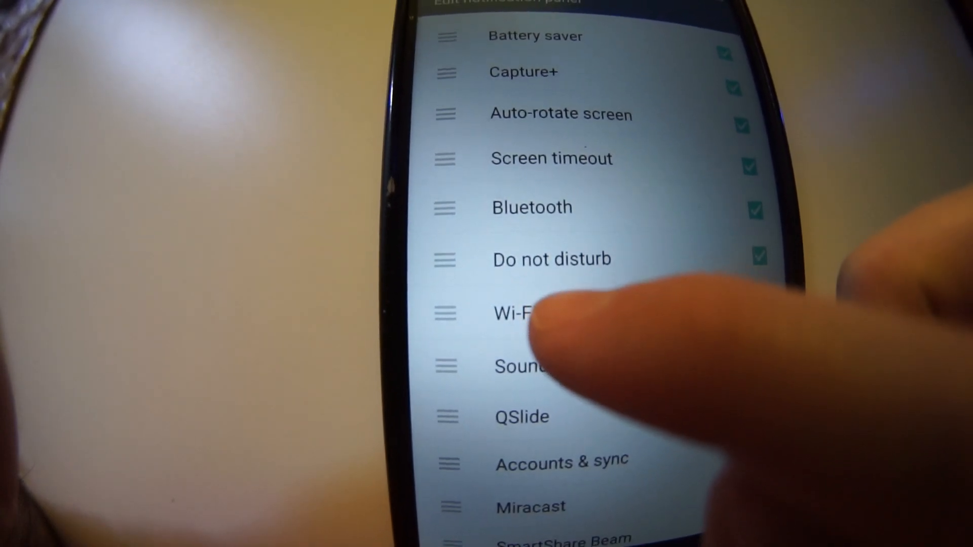
{"action": "left_click", "coordinate": [534, 313]}
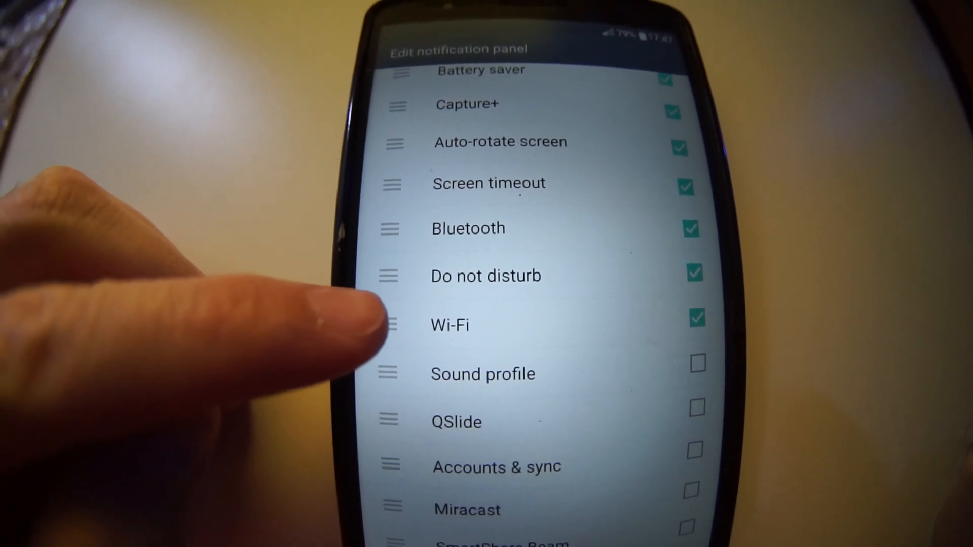
{"action": "left_click", "coordinate": [450, 325]}
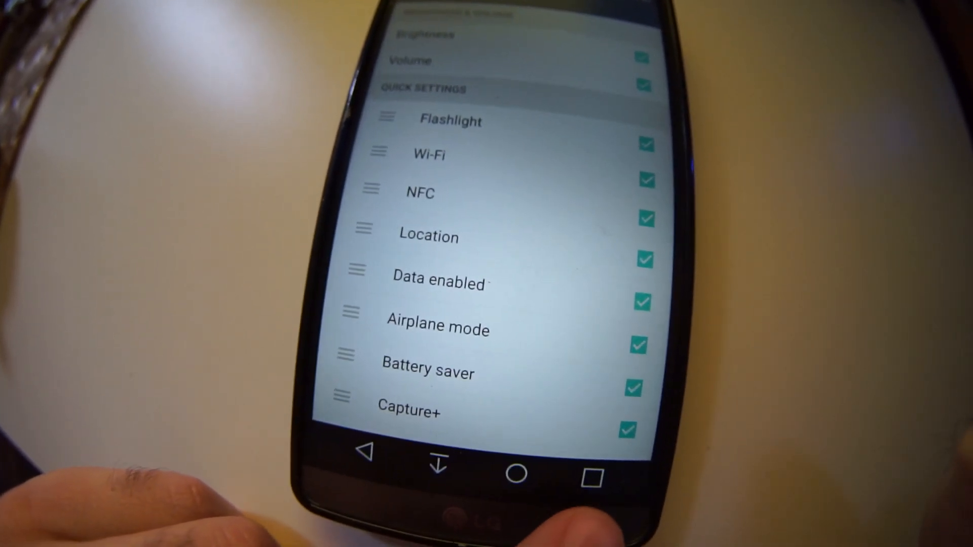
Leave the settings via Recents and return to the home screen.
{"action": "left_click", "coordinate": [588, 476]}
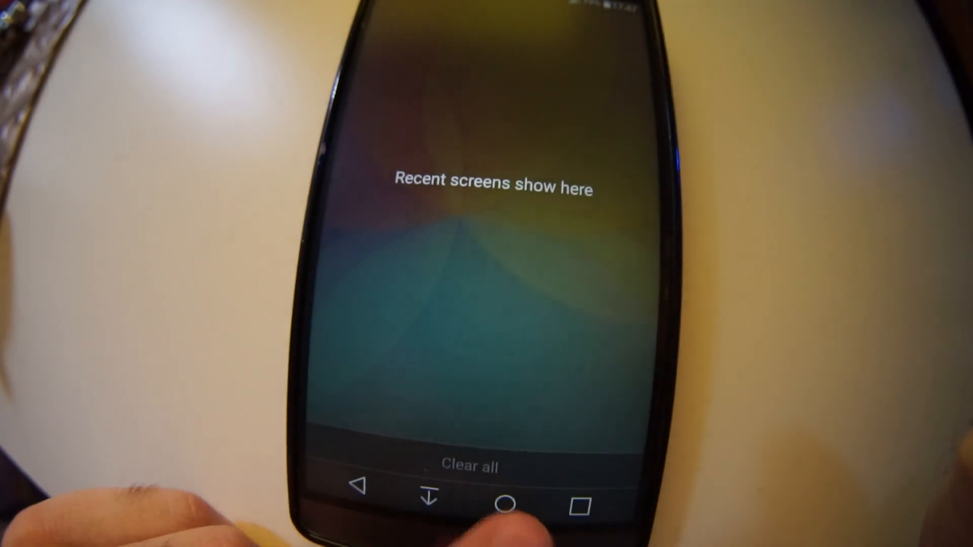
{"action": "left_click", "coordinate": [508, 503]}
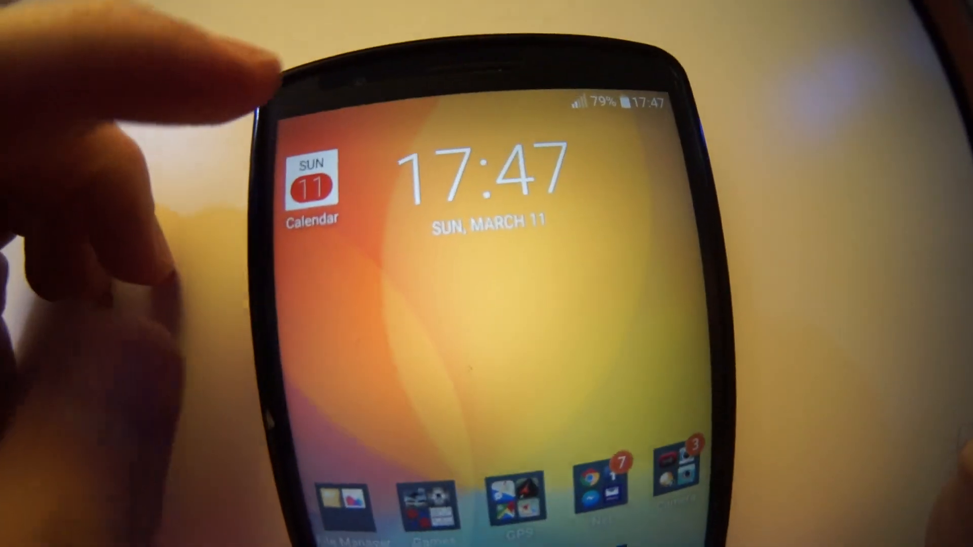